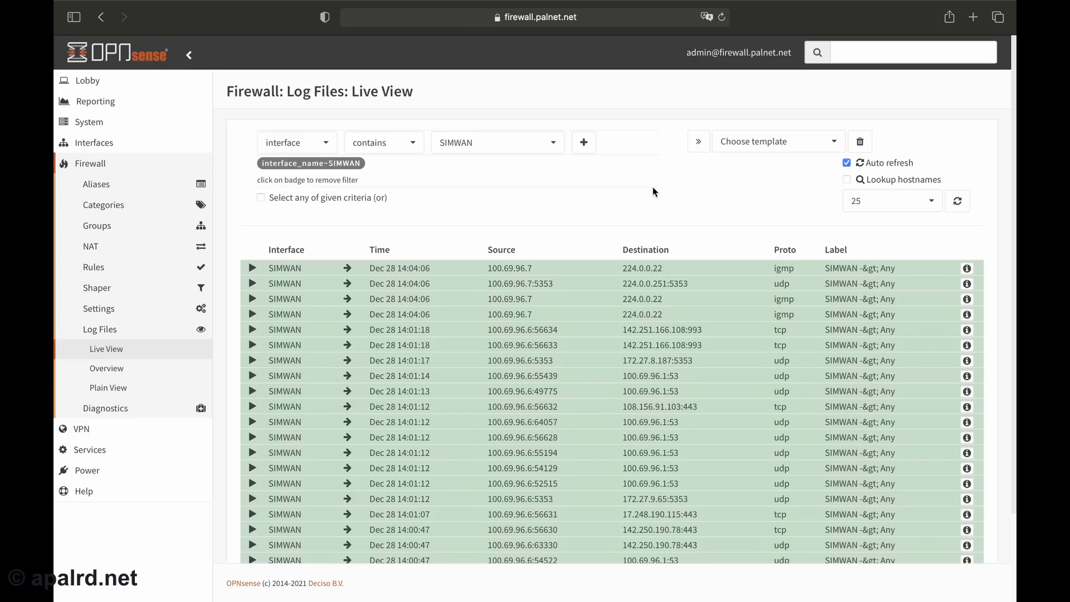
mouse_move(570, 268)
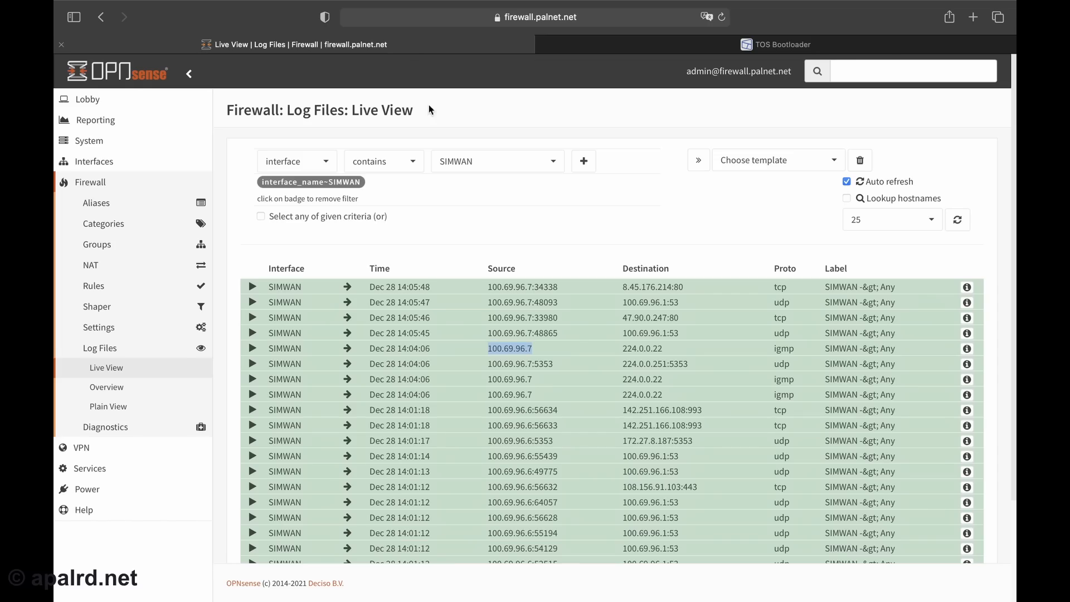
mouse_move(682, 328)
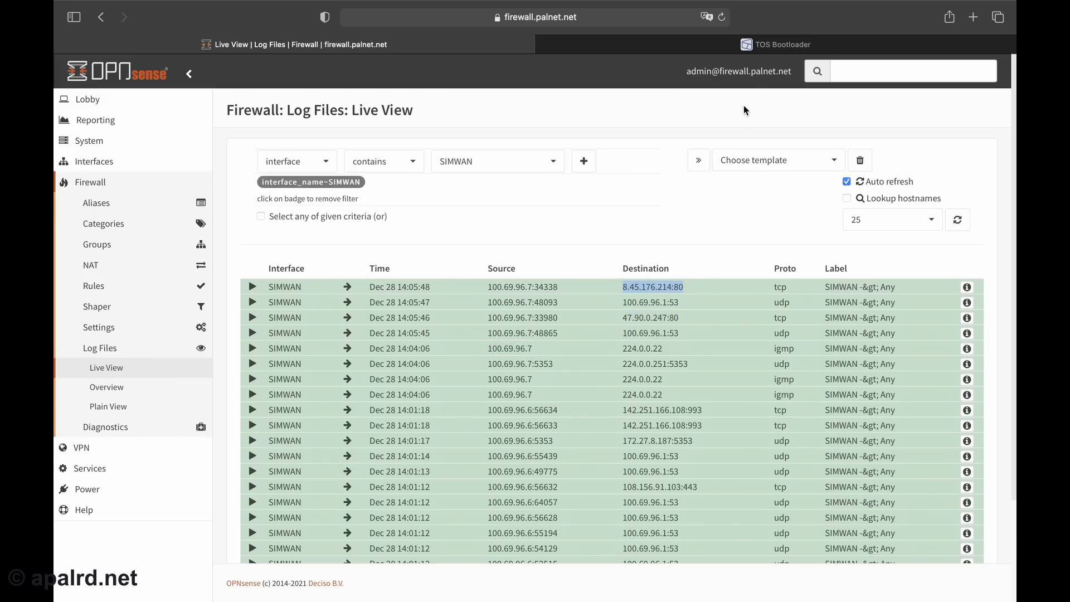
Step: Select the NAS source IP 100.69.96.7 in the SIMWAN-filtered live firewall log
left_click(775, 45)
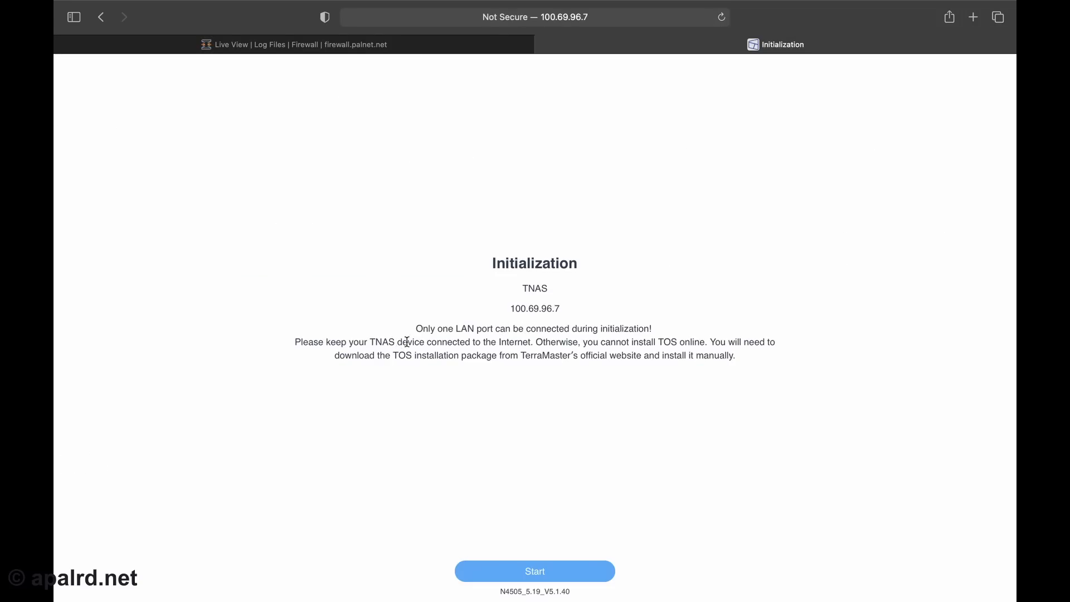
mouse_move(537, 344)
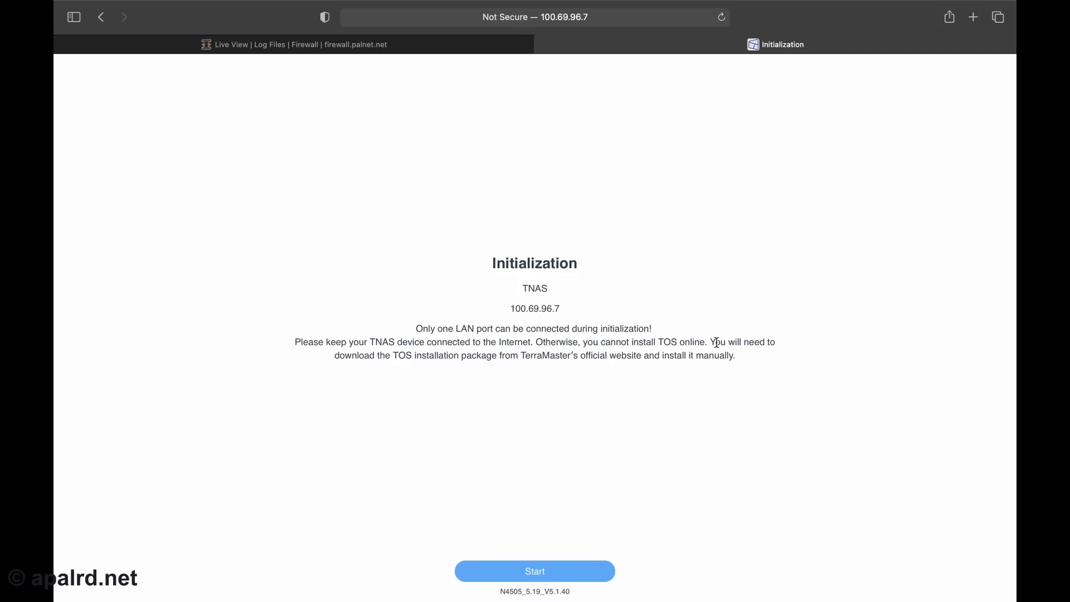
mouse_move(561, 542)
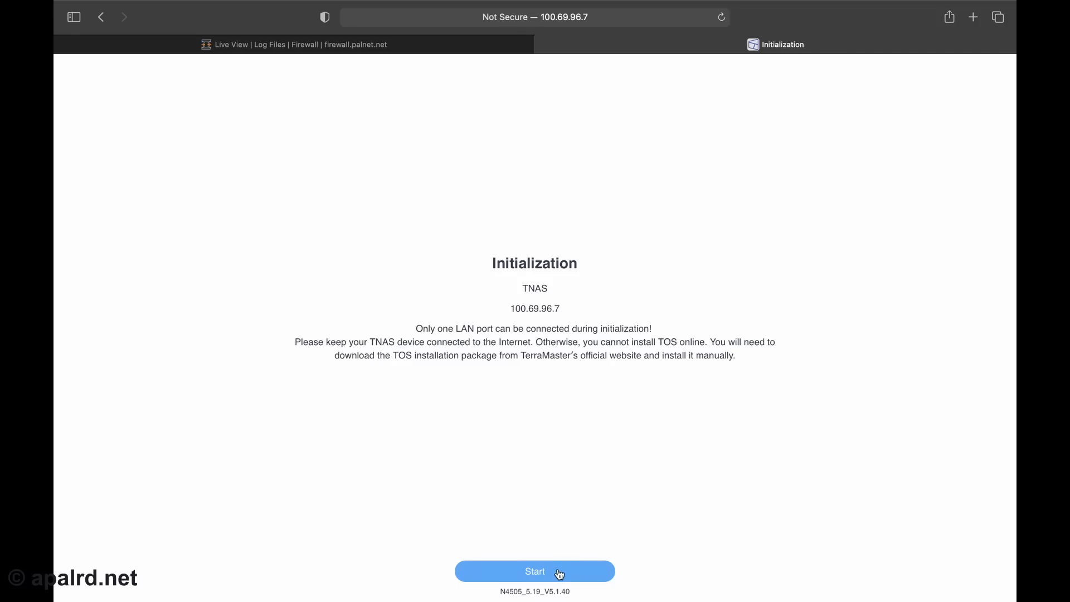
Step: Start TNAS initialization, accept the drive compatibility warning, and choose the default configuration
left_click(535, 571)
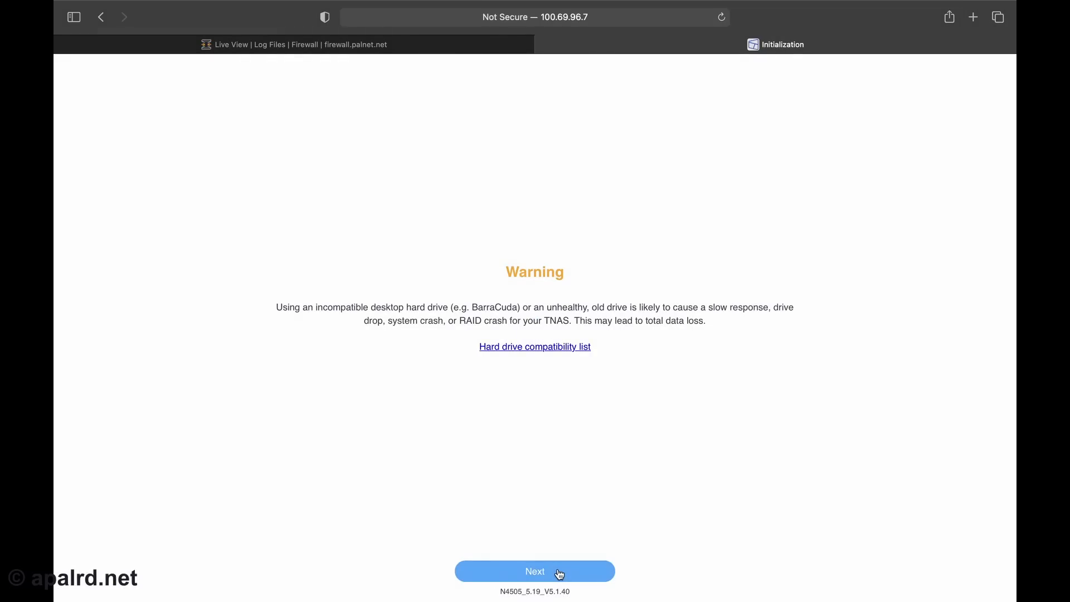
left_click(535, 572)
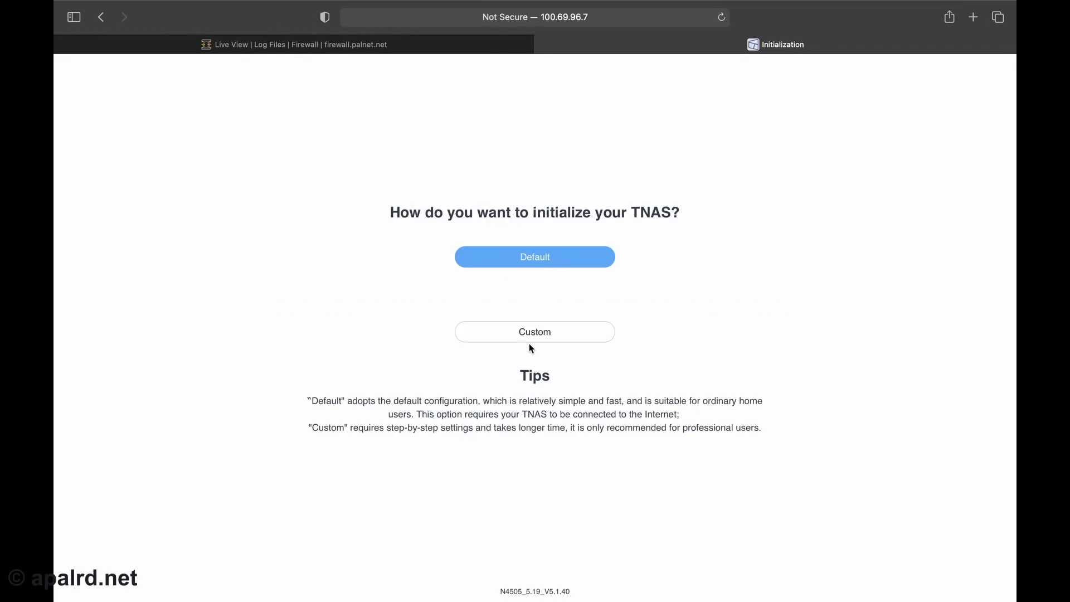
left_click(534, 332)
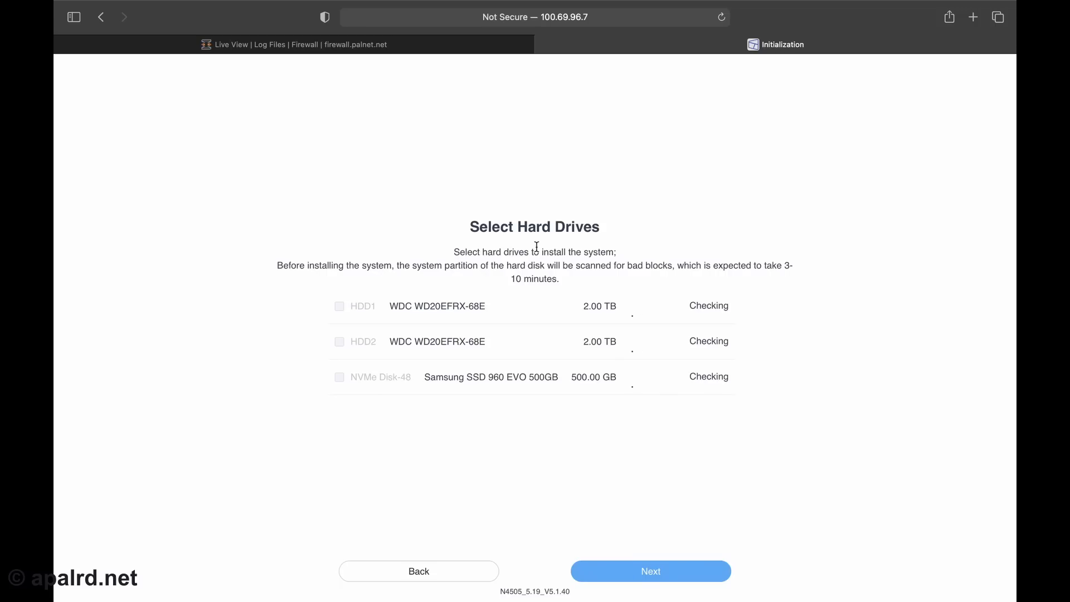